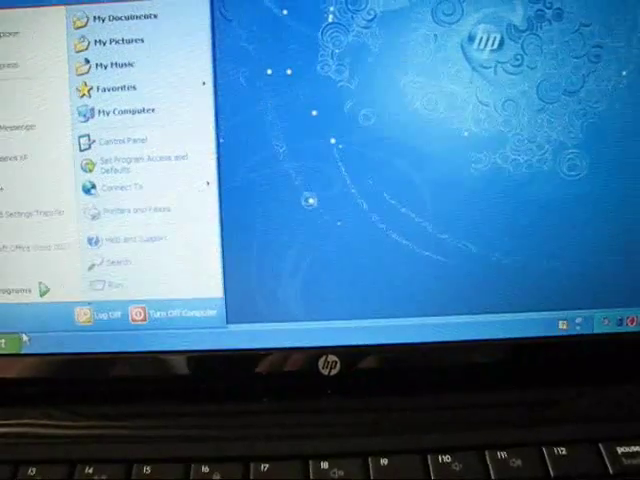
{"action": "mouse_move", "coordinate": [130, 120]}
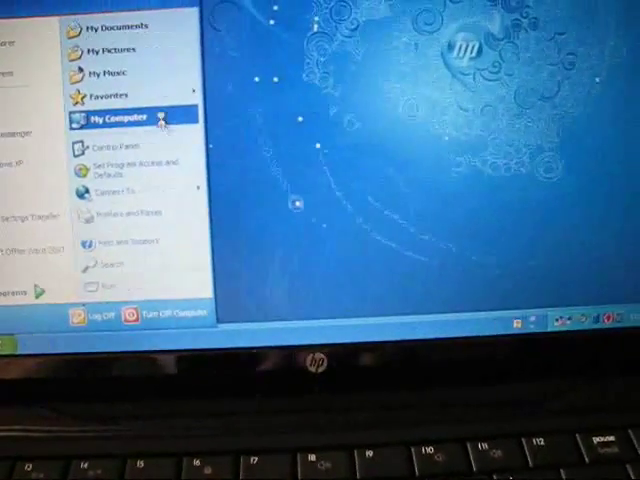
Show the context menu for My Computer in the Start menu, exposing Properties
{"action": "right_click", "coordinate": [118, 112]}
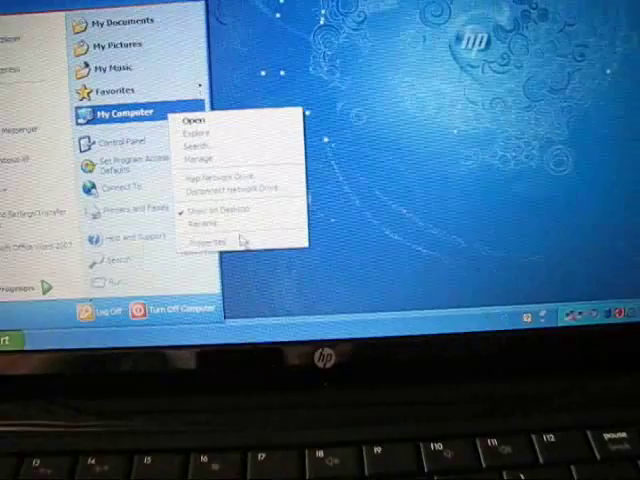